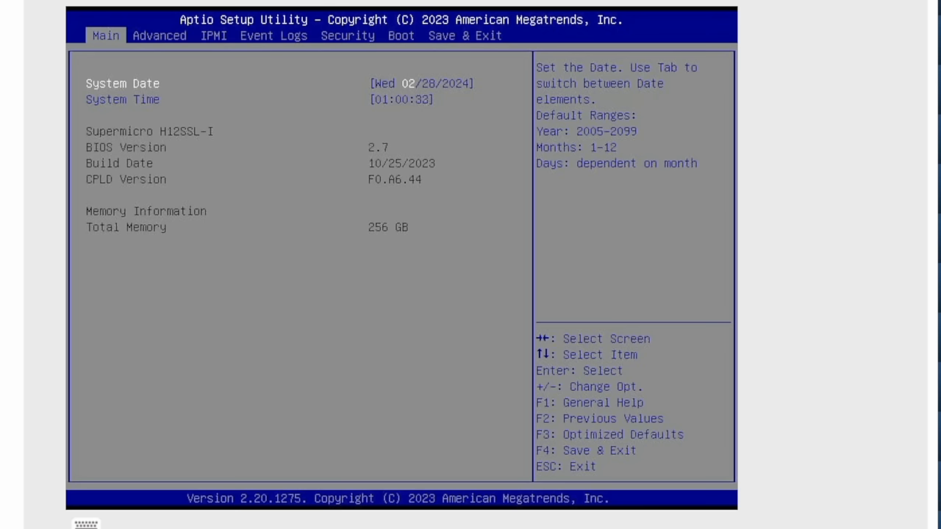
# - Enter PCI Devices Common Settings under the Advanced section, where slot OPROMs show EFI
pyautogui.click(159, 35)
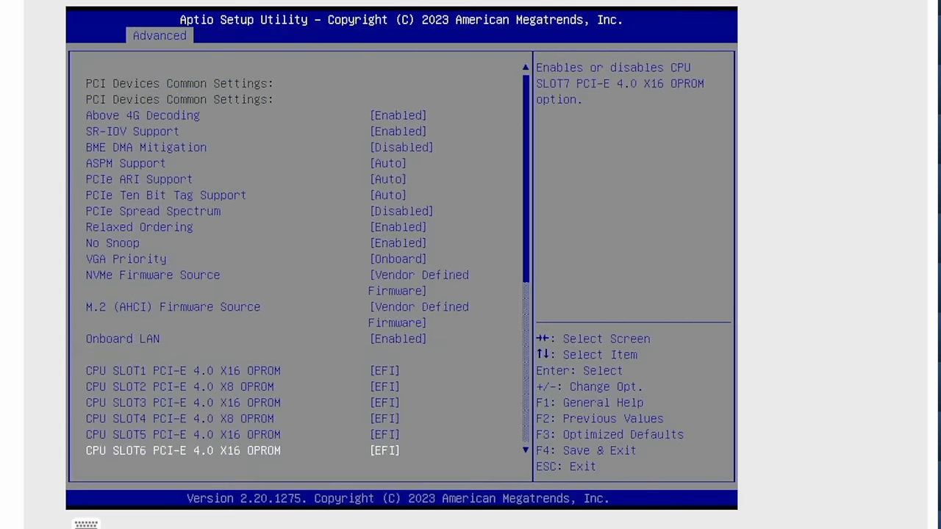
# - Navigate down to CPU SLOT2 PCI-E 4.0 X8 Bifurcation and reveal its Auto/x4x4 options
pyautogui.scroll(-3)
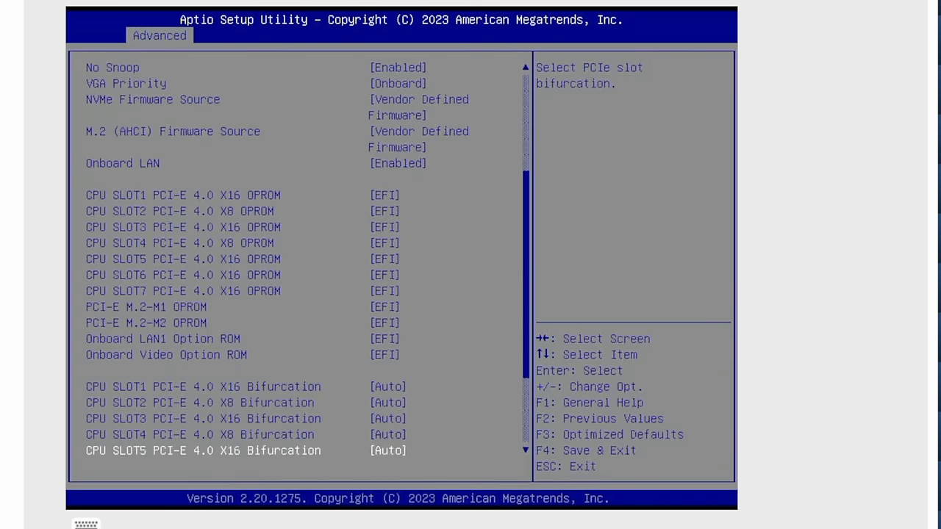
pyautogui.scroll(-3)
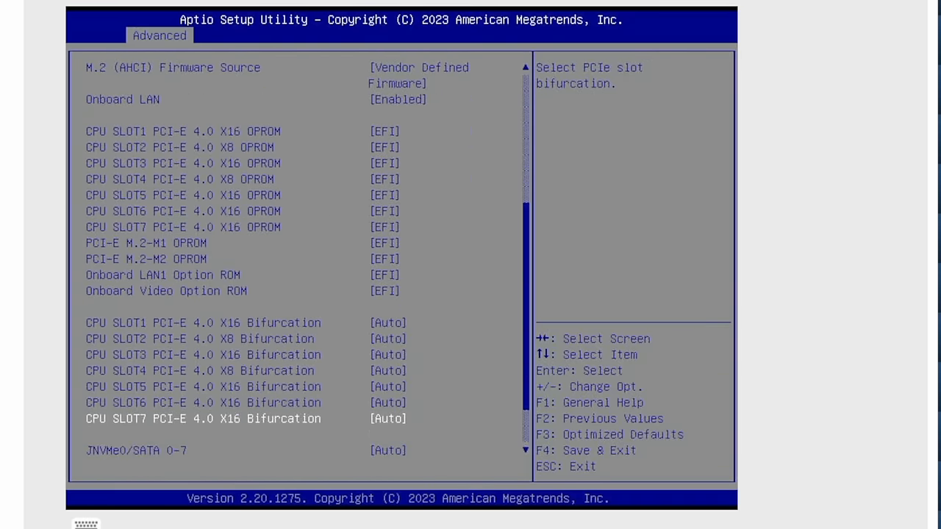
pyautogui.press('up')
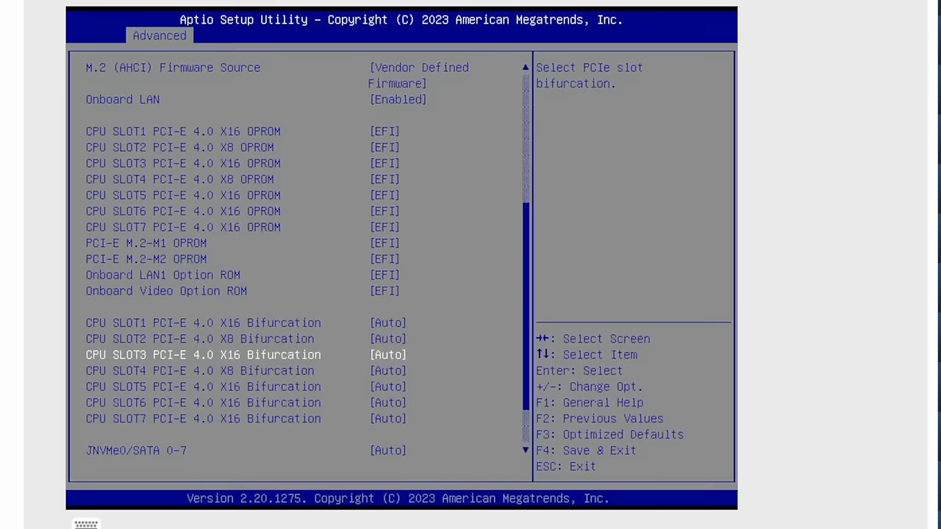
pyautogui.press('up')
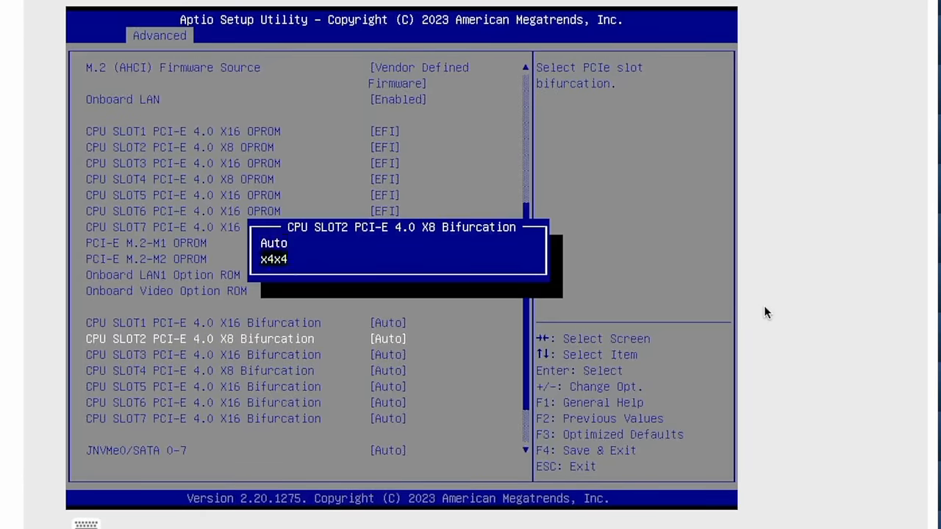
# - Choose x4x4 bifurcation for CPU slot 2, save, and return to the BMC remote control page
pyautogui.click(274, 259)
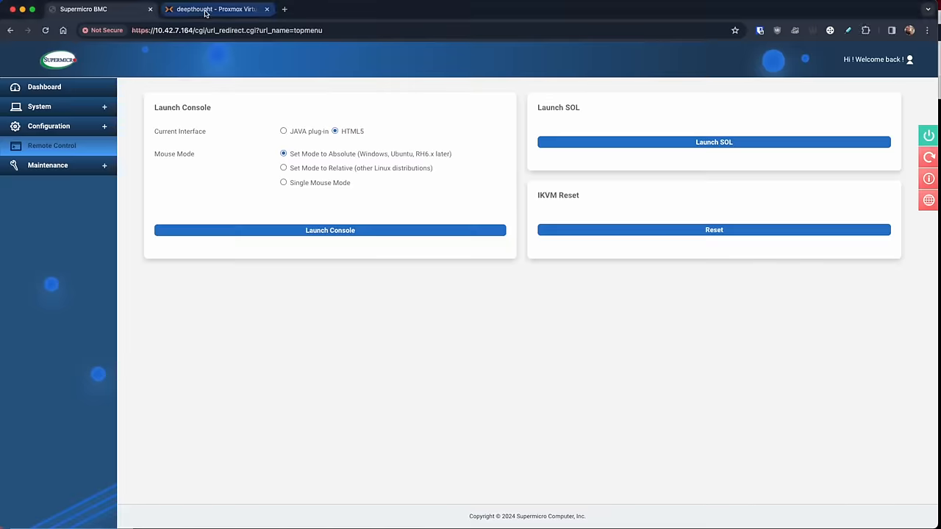
# - Switch to the deepthought Proxmox tab showing the node shell's fdisk -l disk listing
pyautogui.click(218, 9)
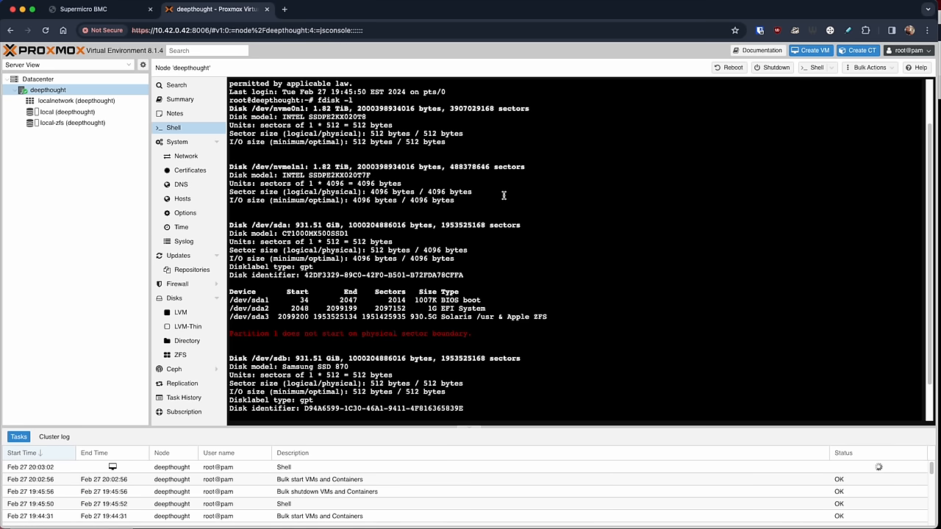
pyautogui.moveTo(657, 190)
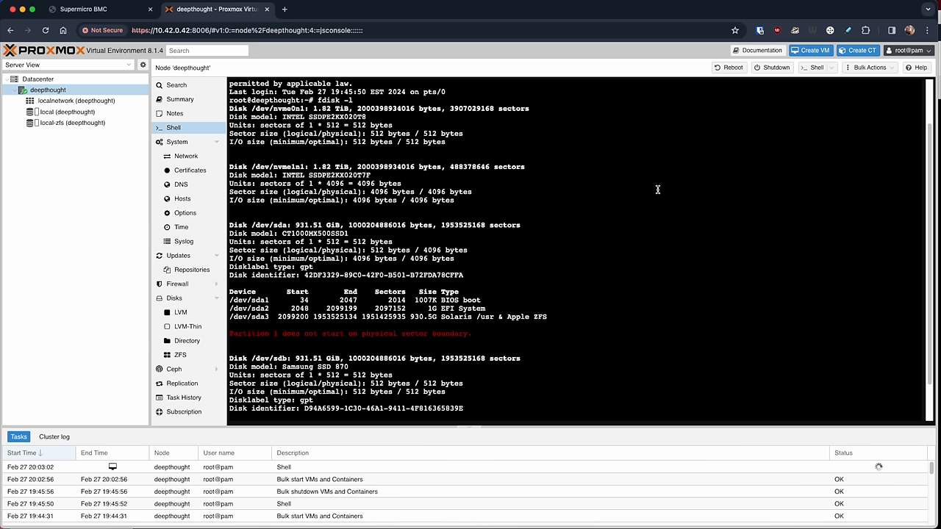